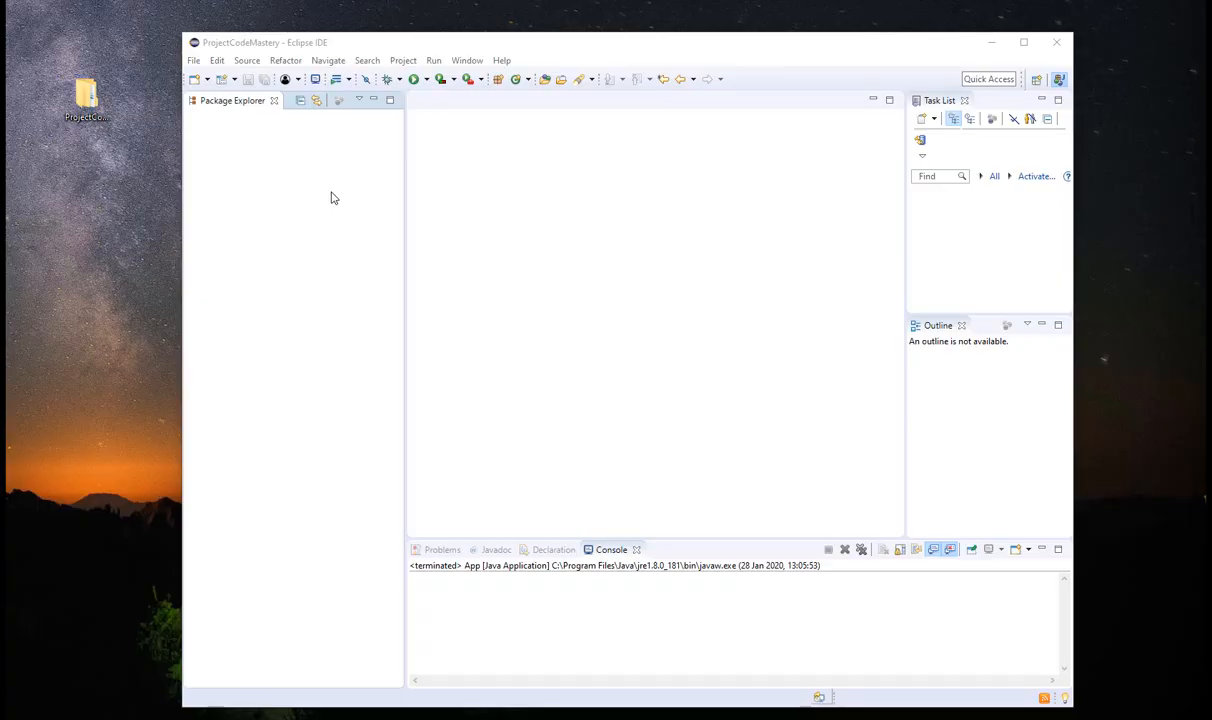
pyautogui.moveTo(300, 188)
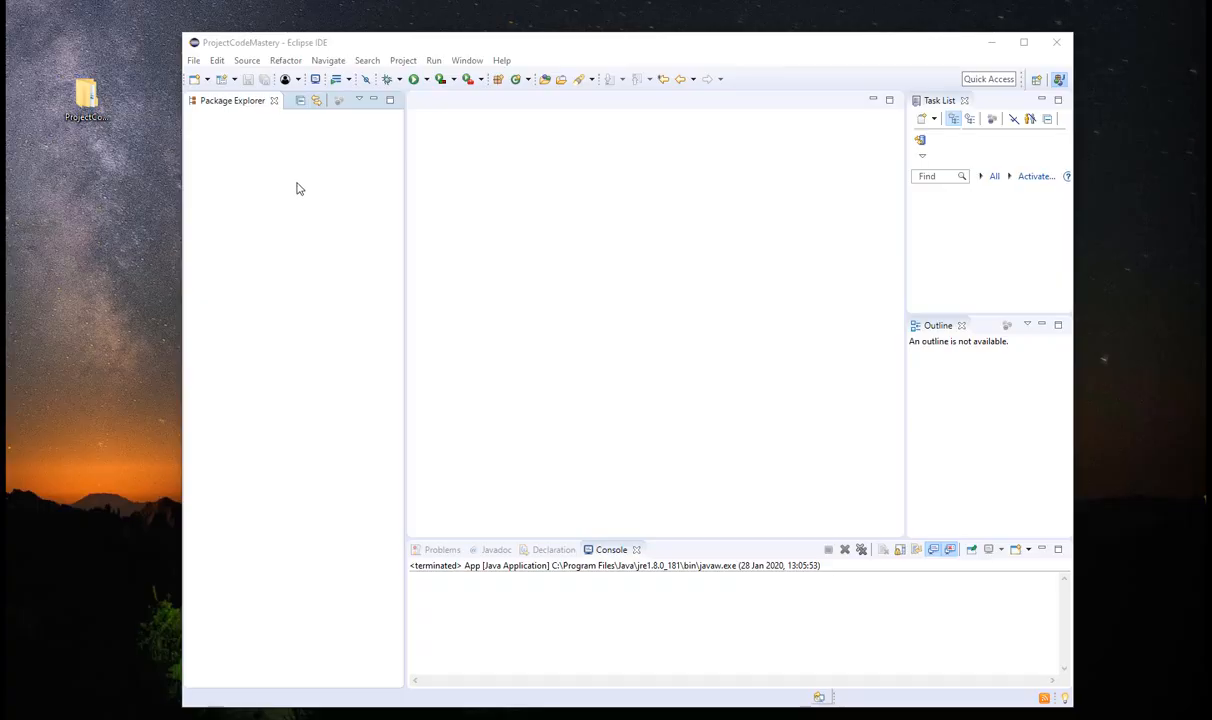
# Create a new Java project named Java 01 with default settings
pyautogui.rightClick(298, 188)
pyautogui.write('Java 0')
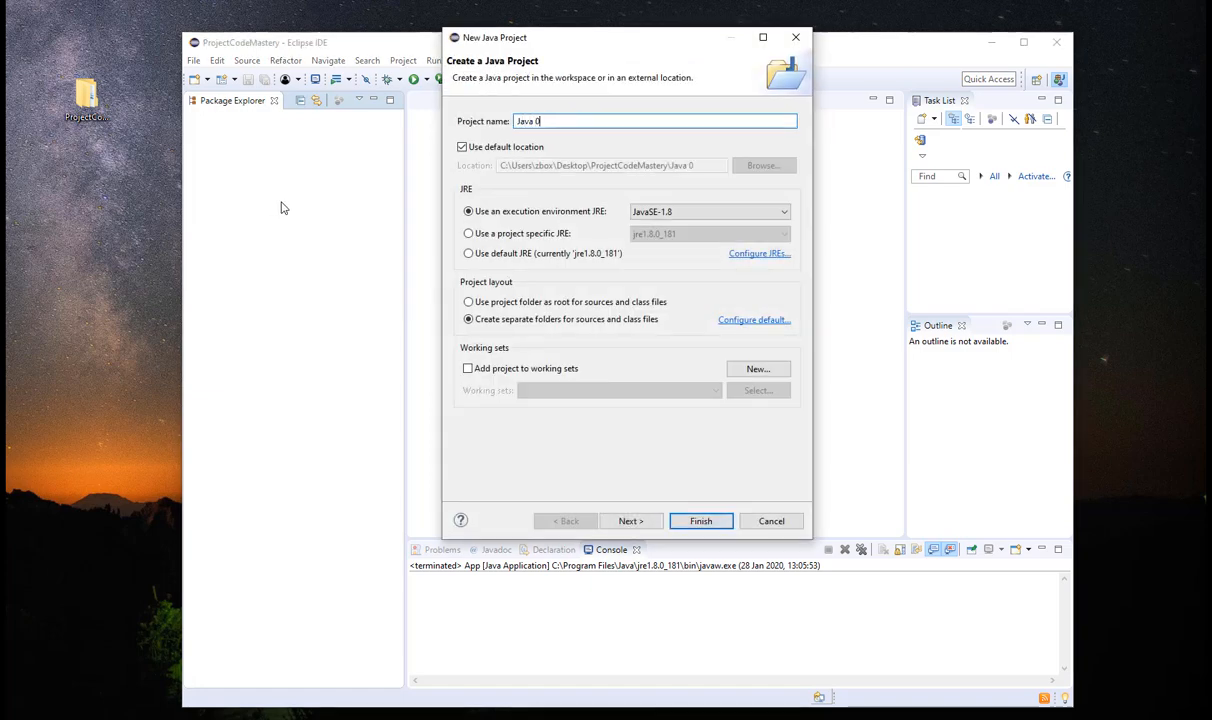
pyautogui.click(700, 520)
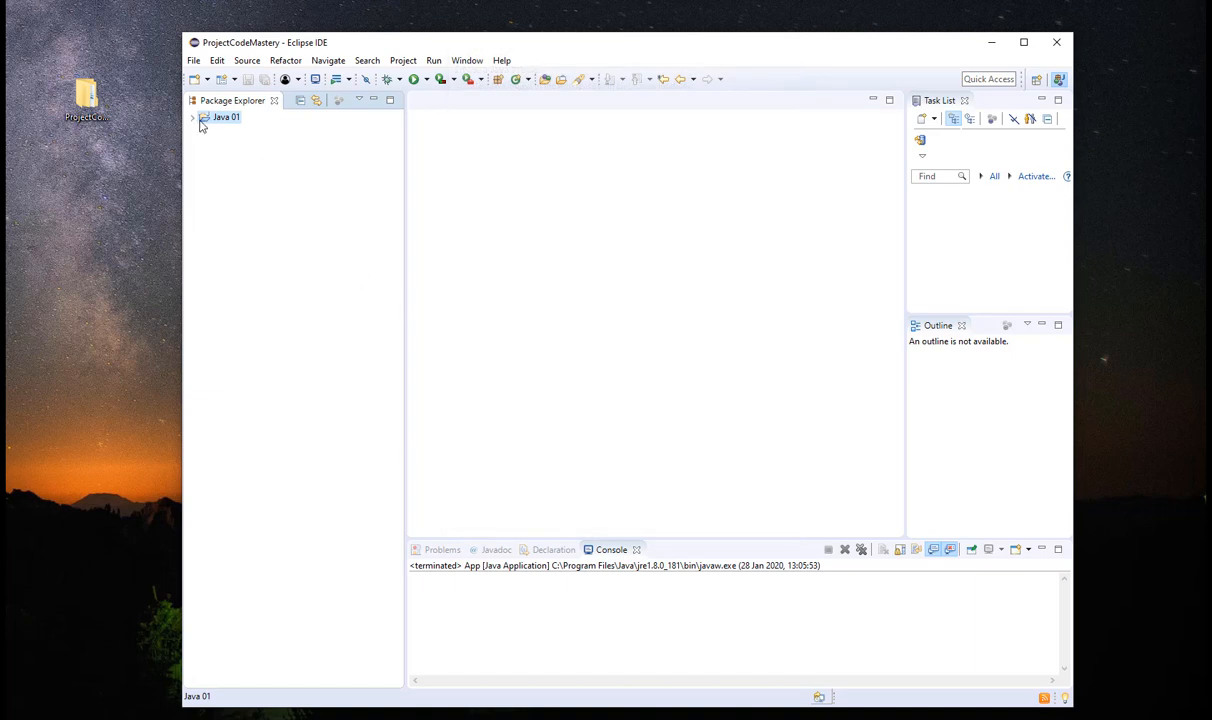
# Create a new class App in the src folder's default package
pyautogui.rightClick(232, 144)
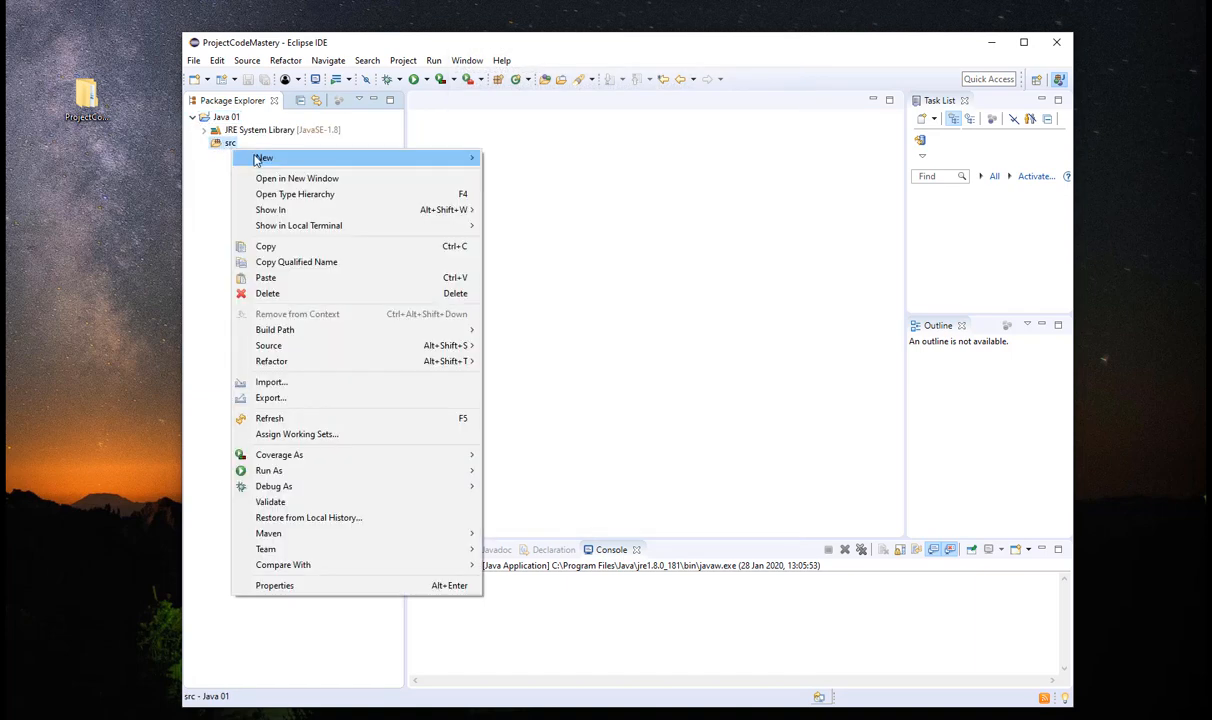
pyautogui.click(264, 158)
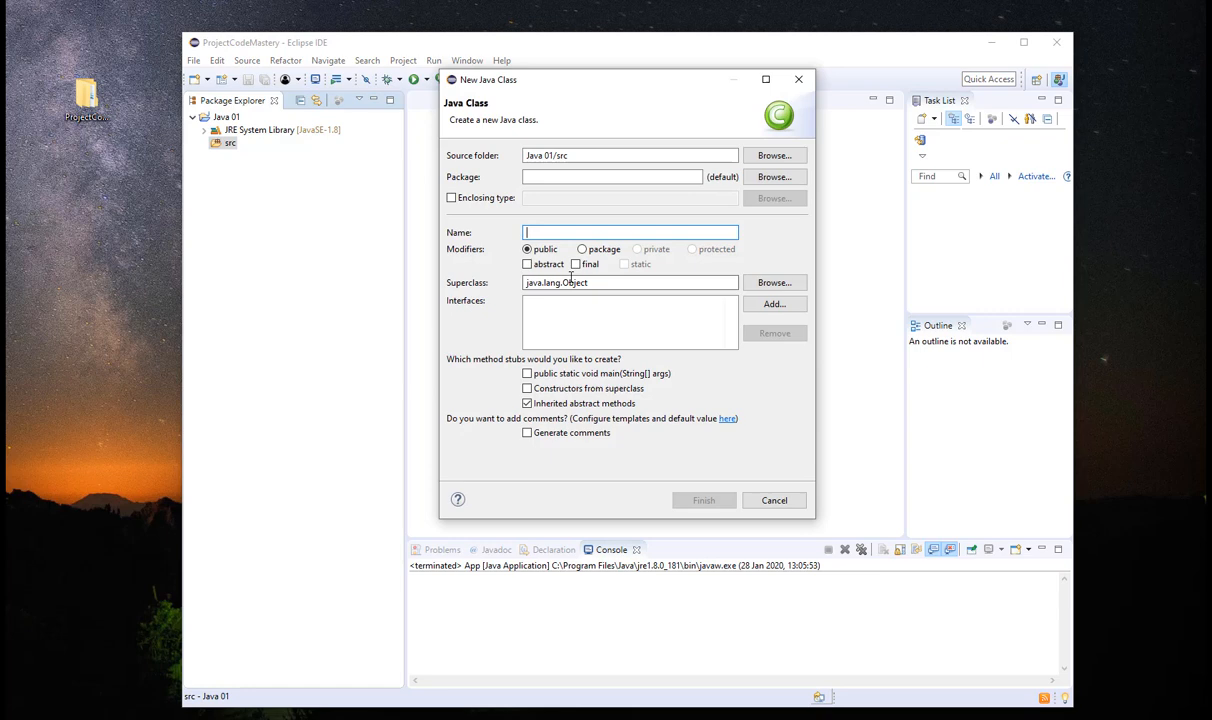
pyautogui.write('App')
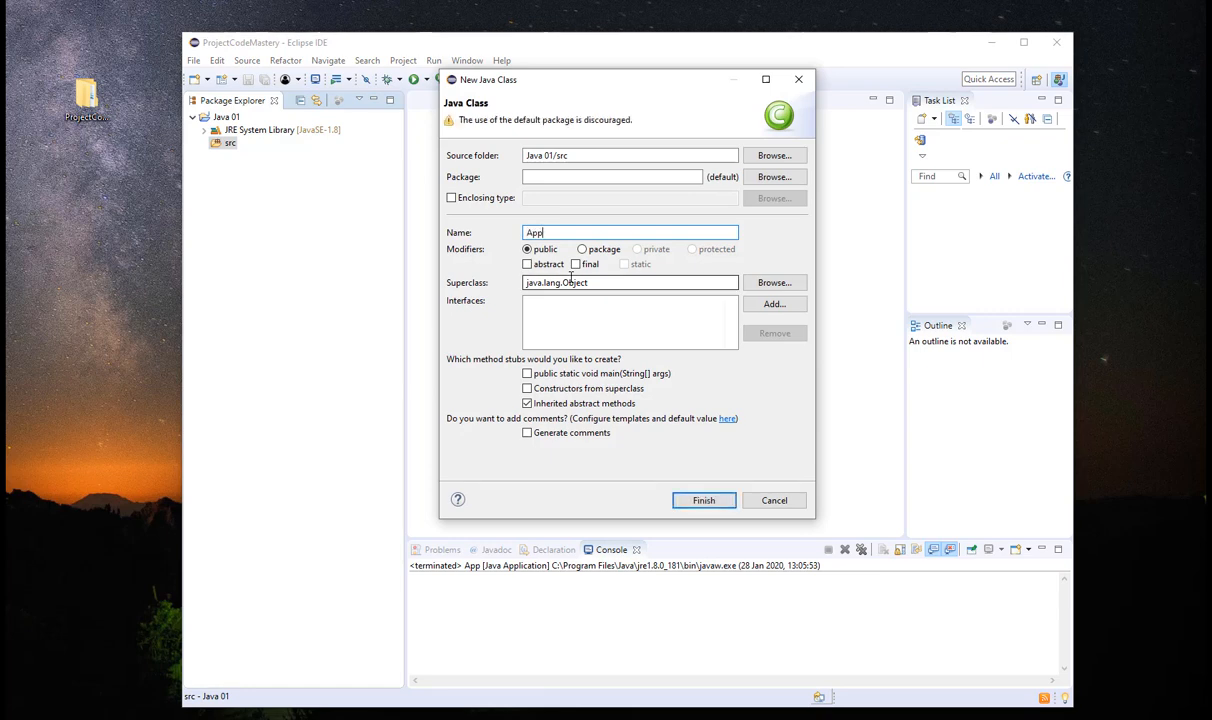
pyautogui.click(704, 500)
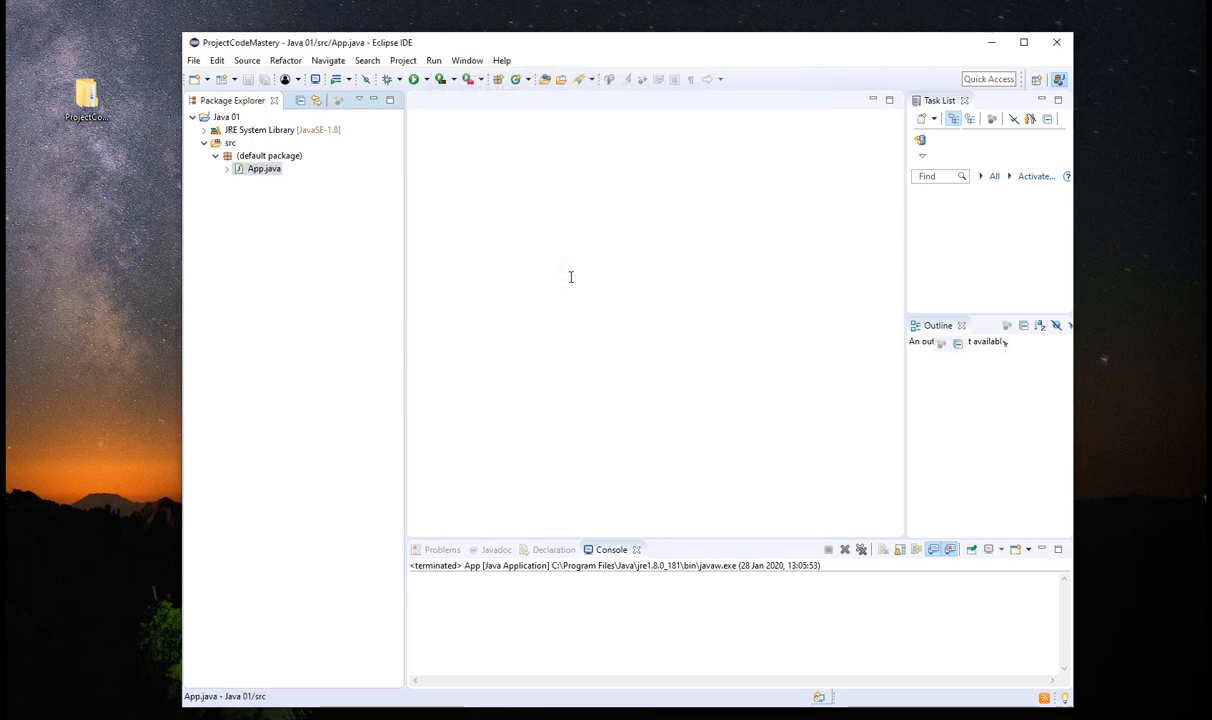
# Bring App.java into the editor with the cursor on an empty line in the class body
pyautogui.doubleClick(264, 168)
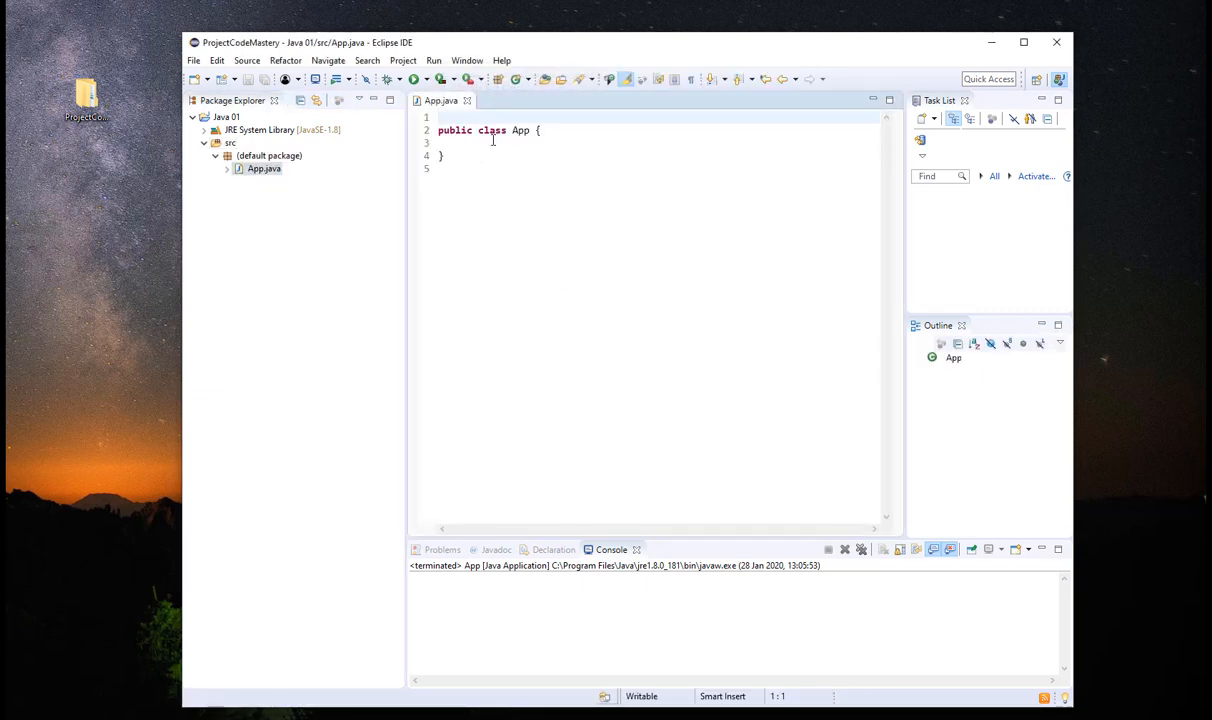
pyautogui.moveTo(508, 152)
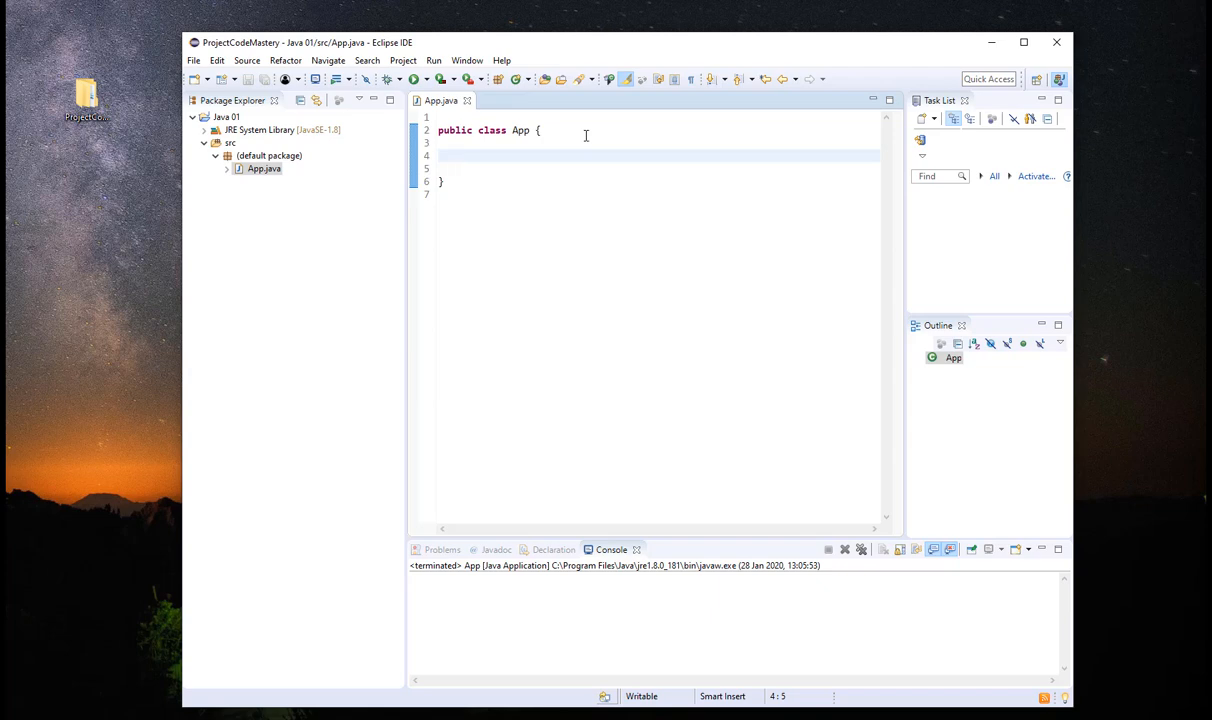
pyautogui.click(460, 156)
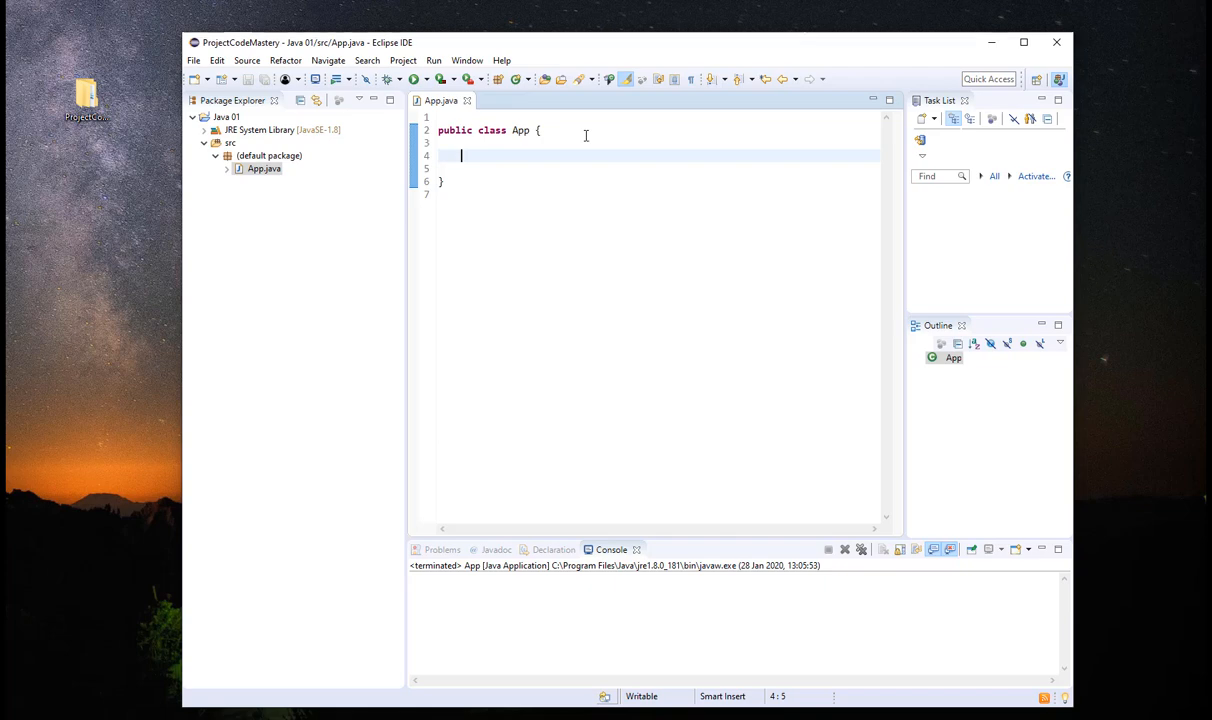
# Insert an empty public static void main(String[] args) method via content assist and save
pyautogui.write('main')
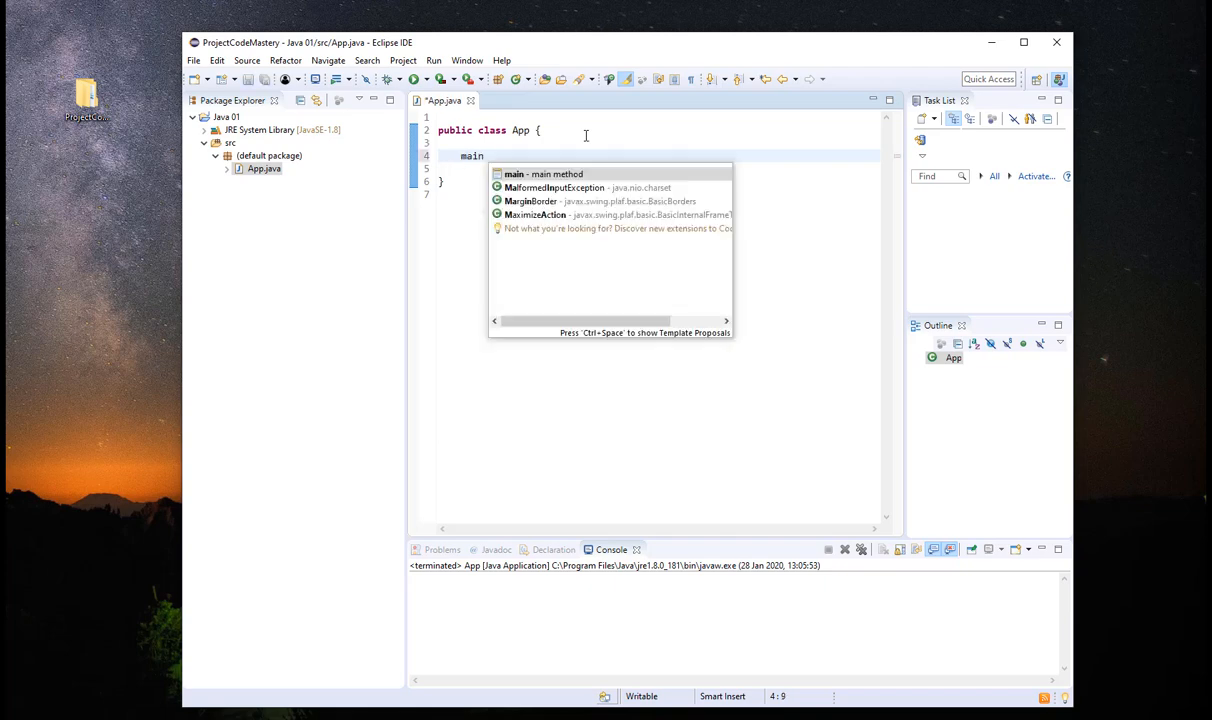
pyautogui.click(538, 172)
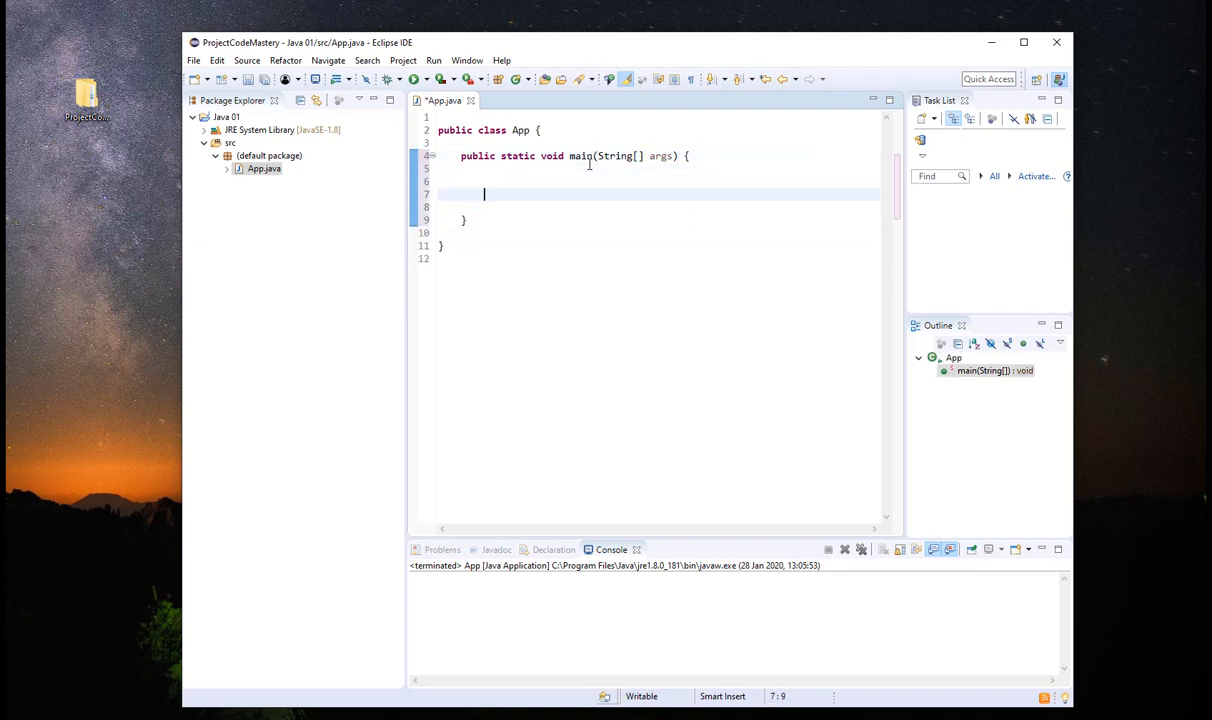
pyautogui.press('ctrl+s')
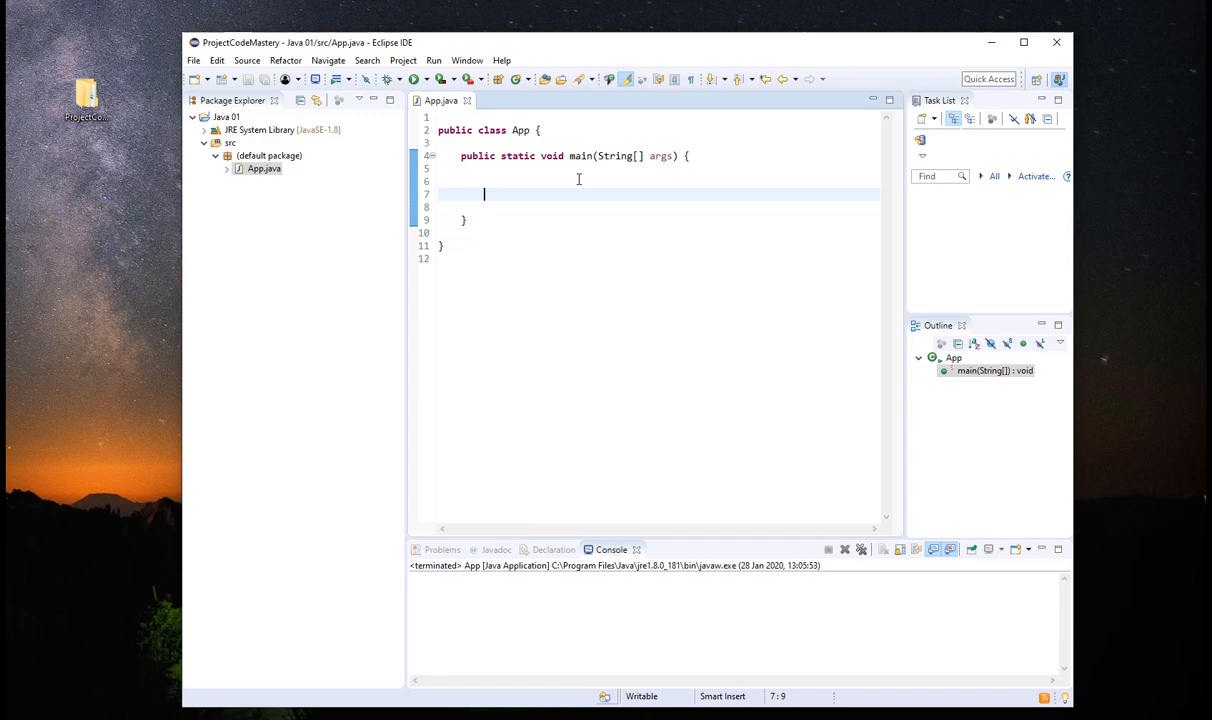
# Add System.out.println("hello there"); inside main using the sysout template
pyautogui.write('sysout')
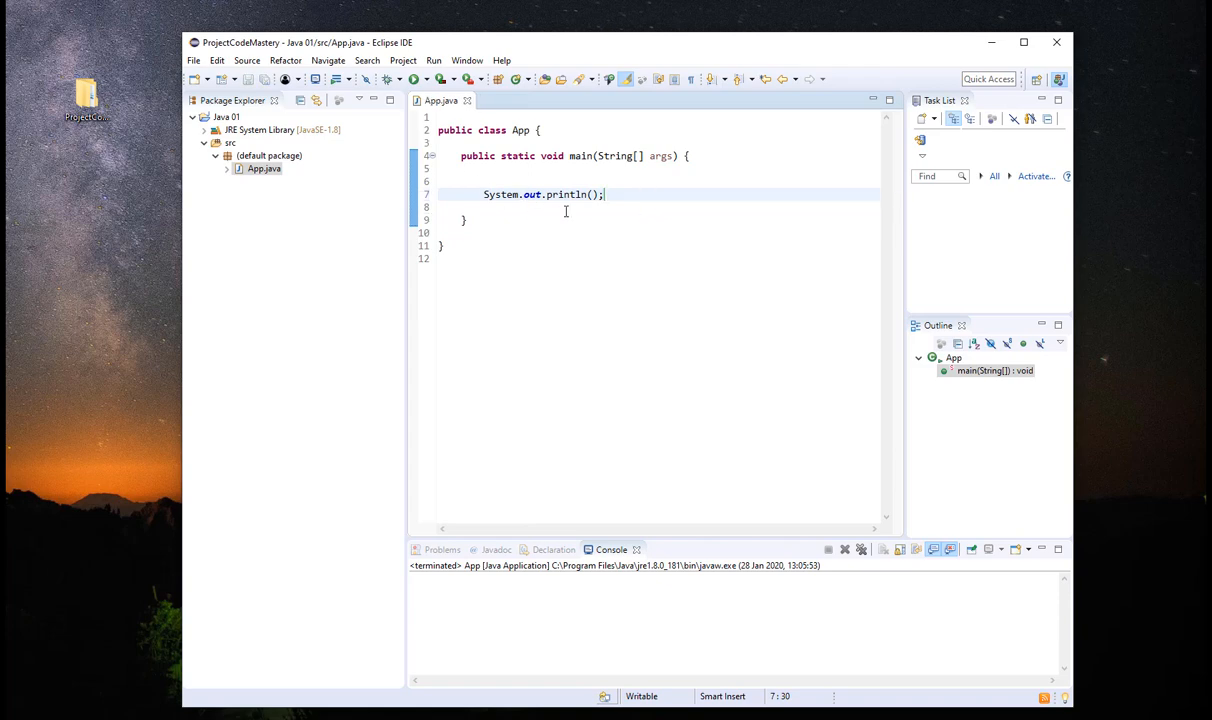
pyautogui.write('""')
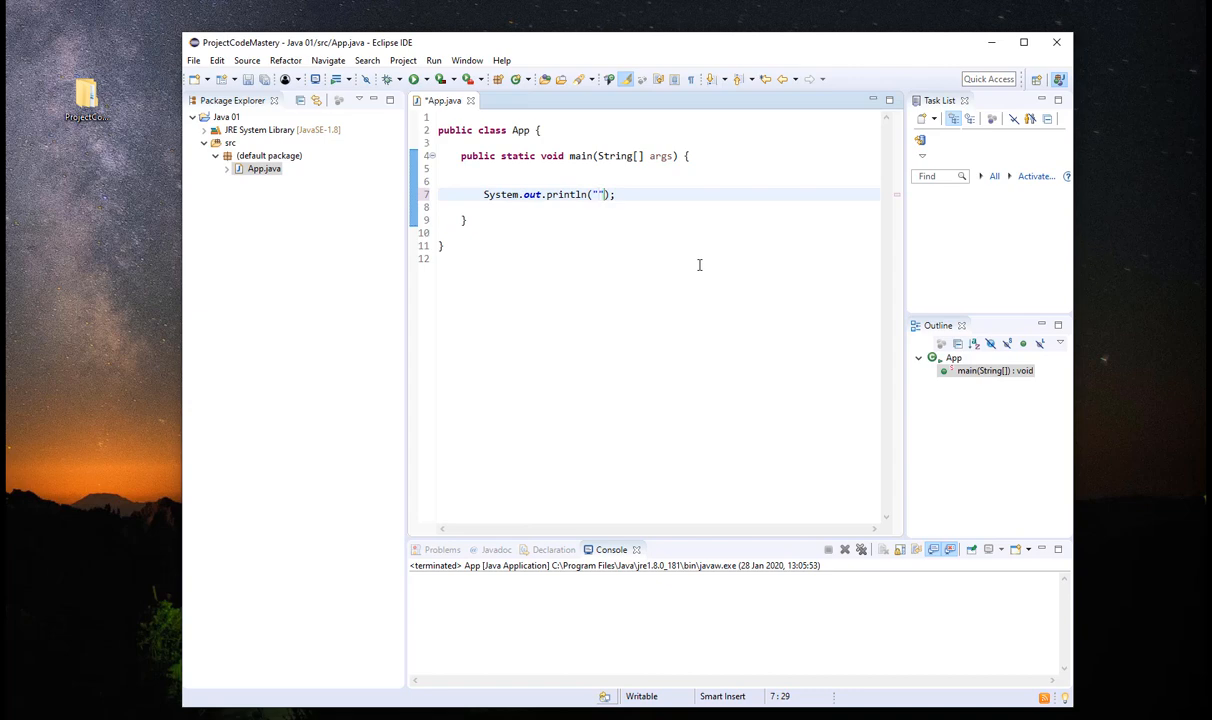
pyautogui.write('hello th')
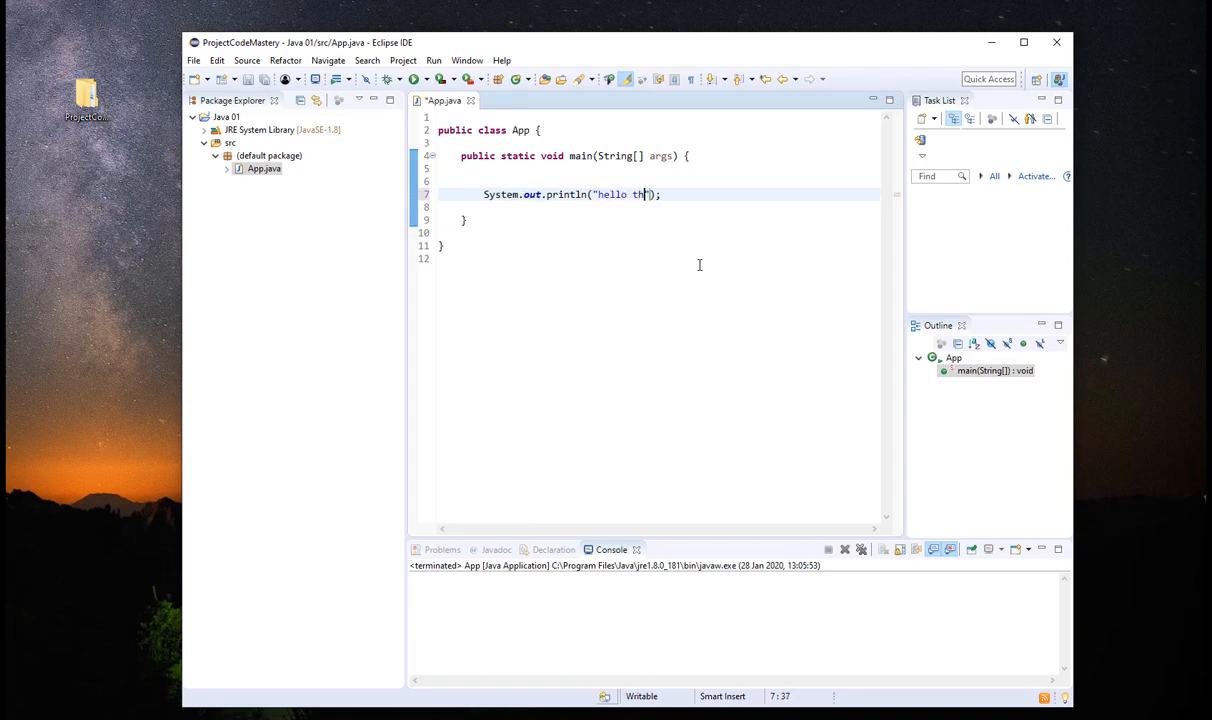
pyautogui.write('ere')
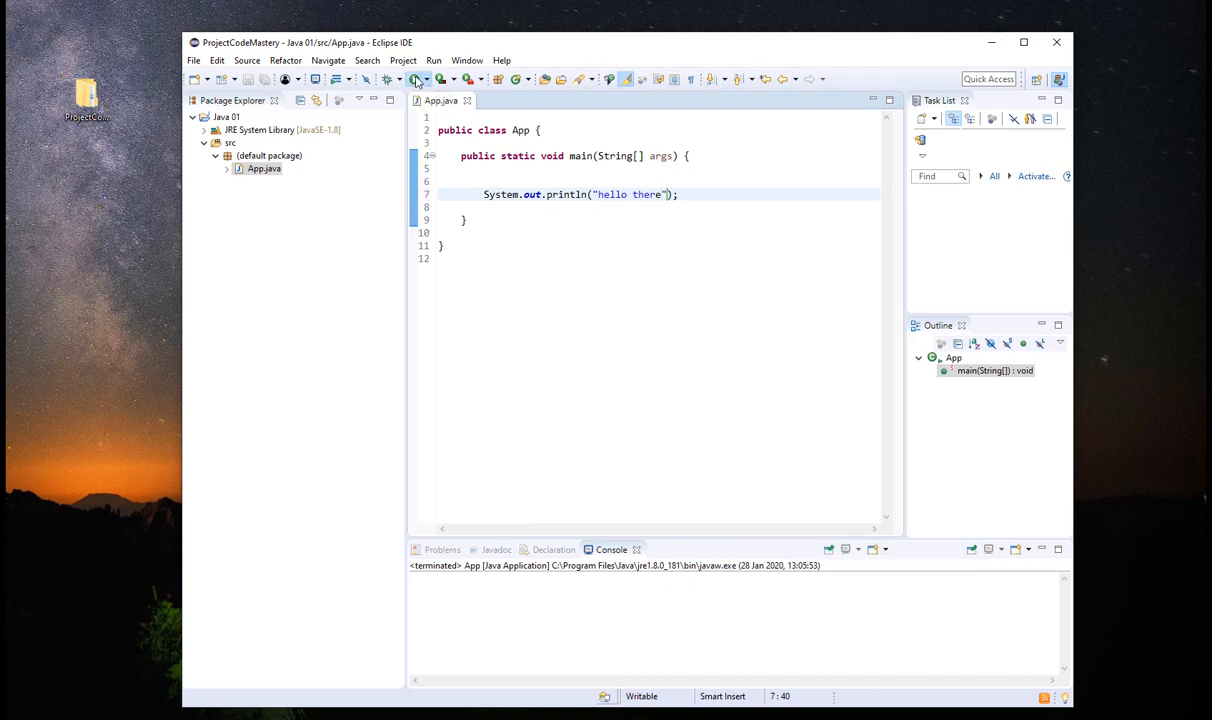
# Run App so the console shows hello there, then return to the statement's end
pyautogui.click(414, 80)
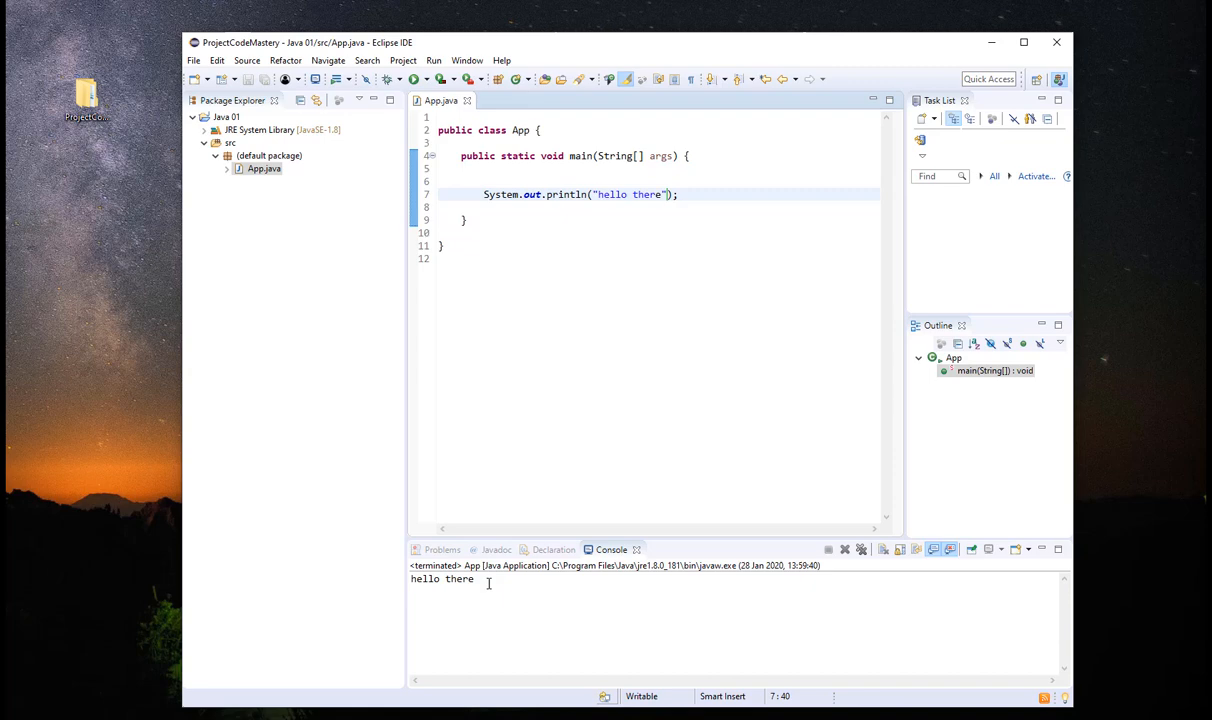
pyautogui.doubleClick(444, 580)
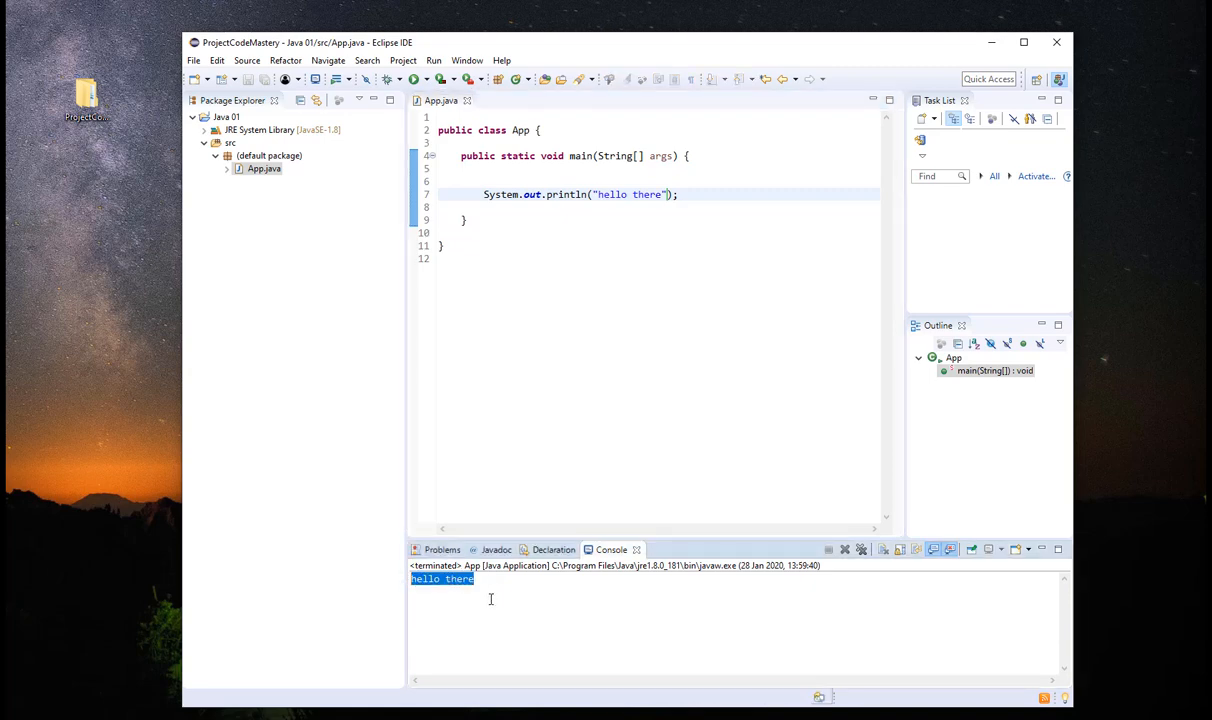
pyautogui.click(676, 194)
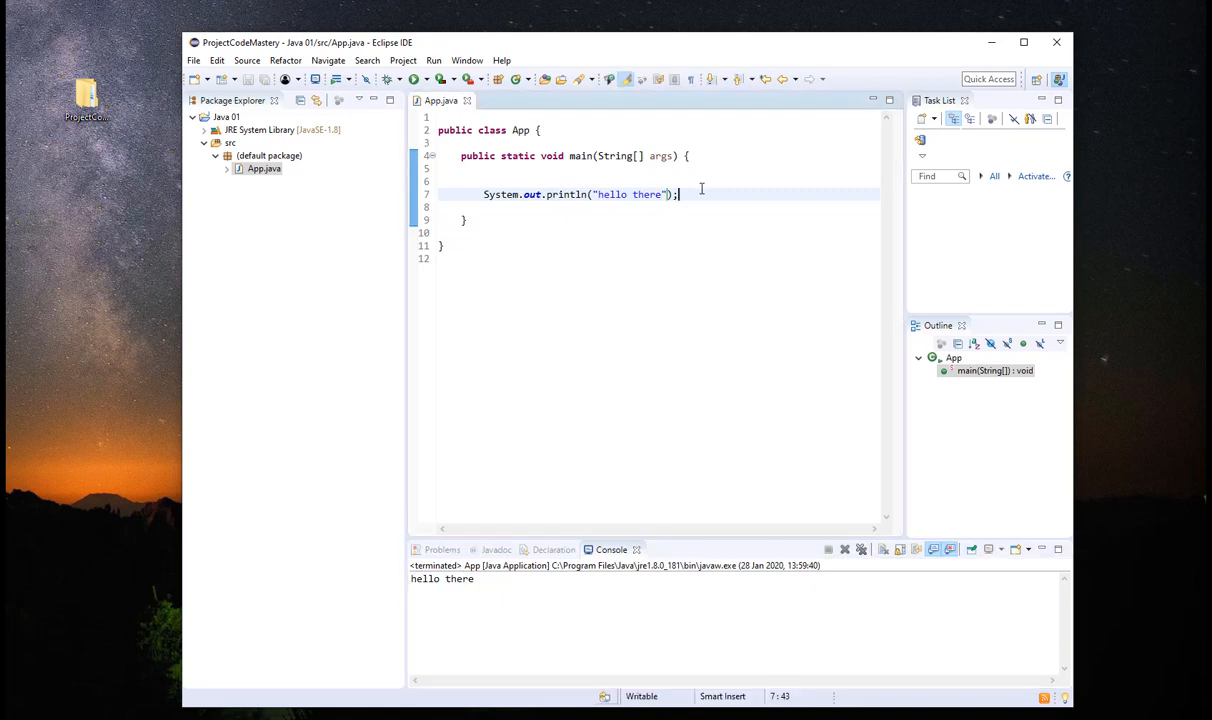
# Add System.out.println("hello java"); and rerun so the console shows both lines
pyautogui.press('Return')
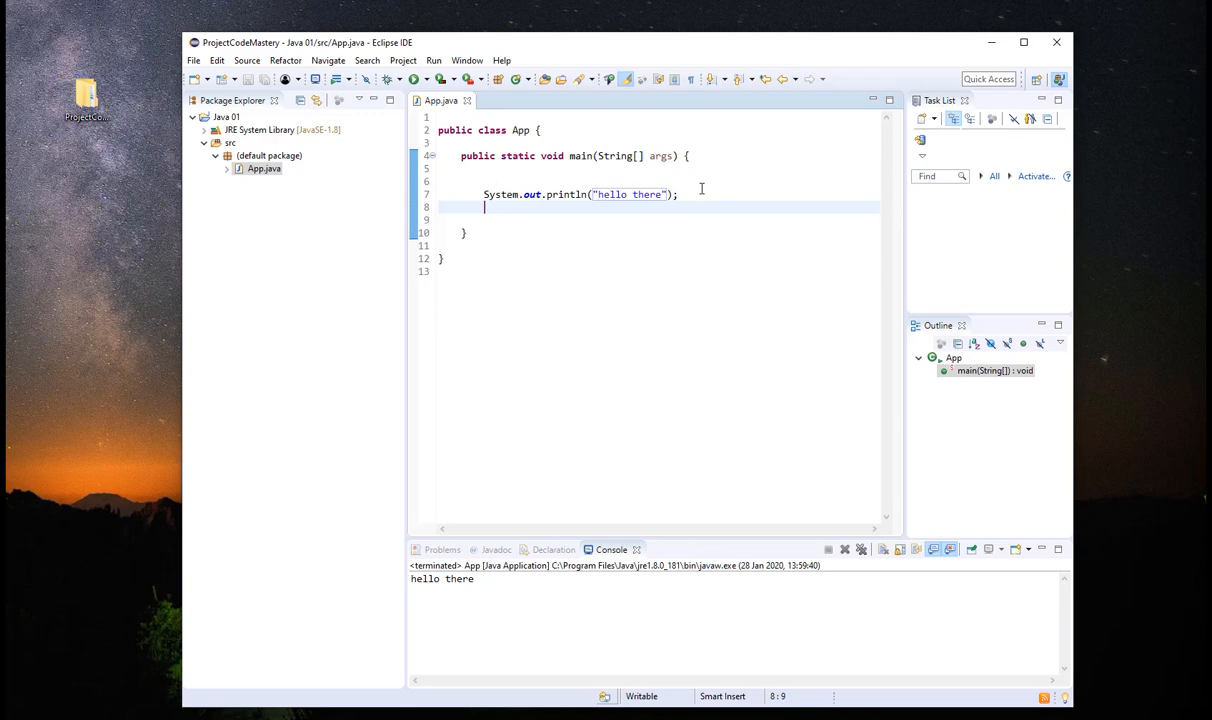
pyautogui.write('System.out.println();')
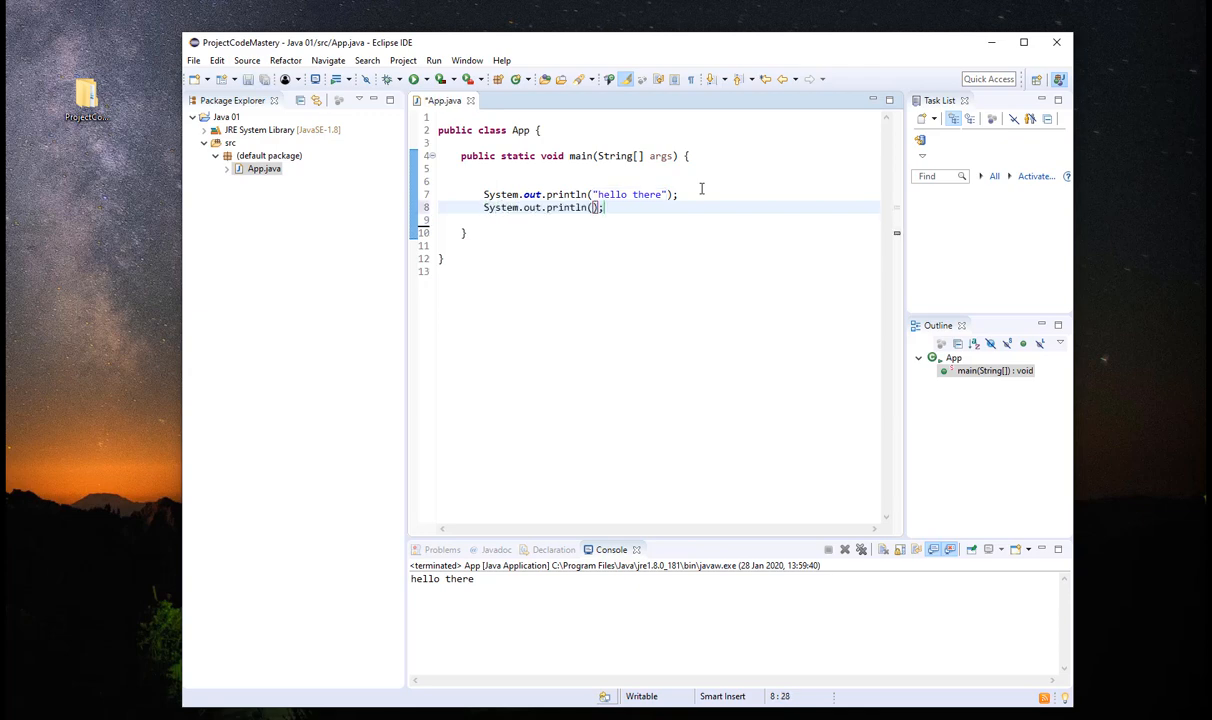
pyautogui.write('hello java "')
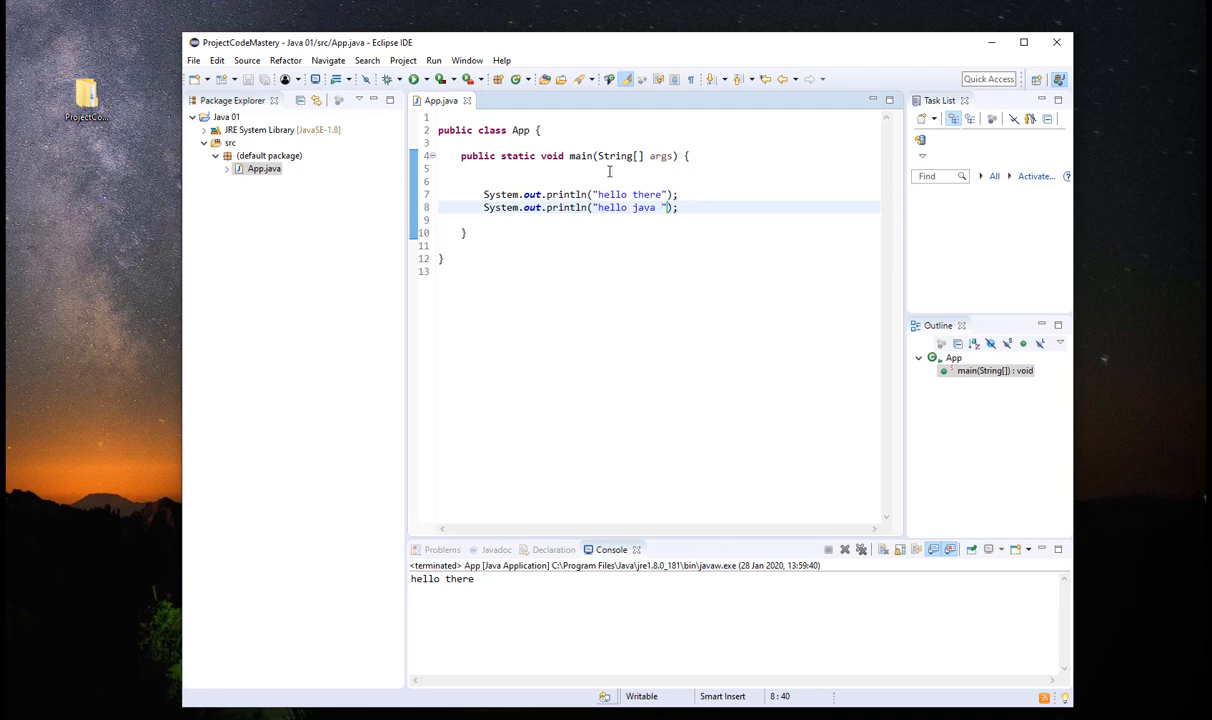
pyautogui.press('BackSpace')
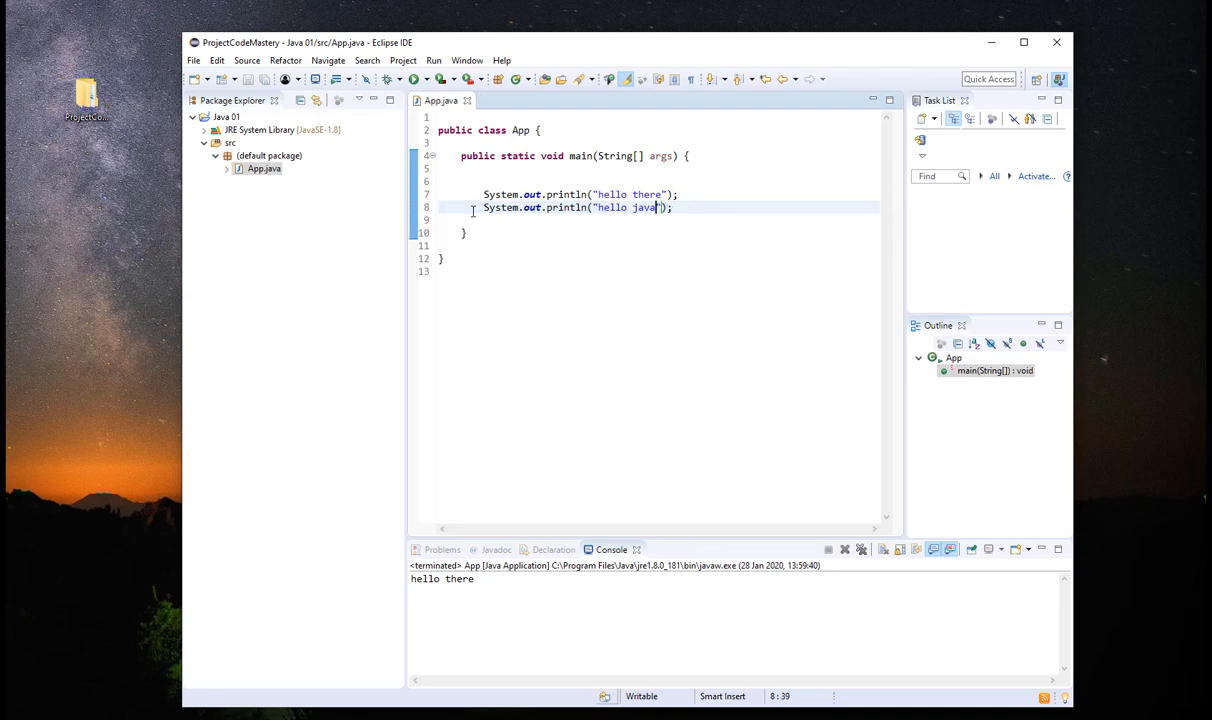
pyautogui.click(844, 548)
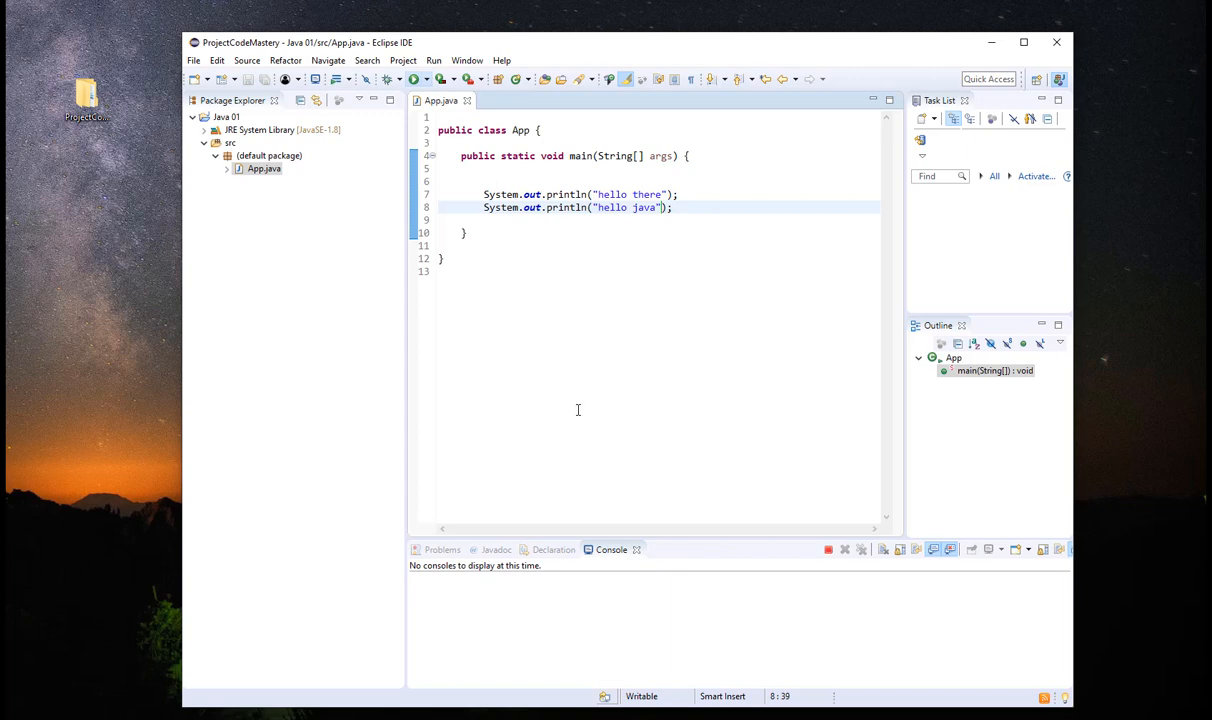
pyautogui.click(414, 80)
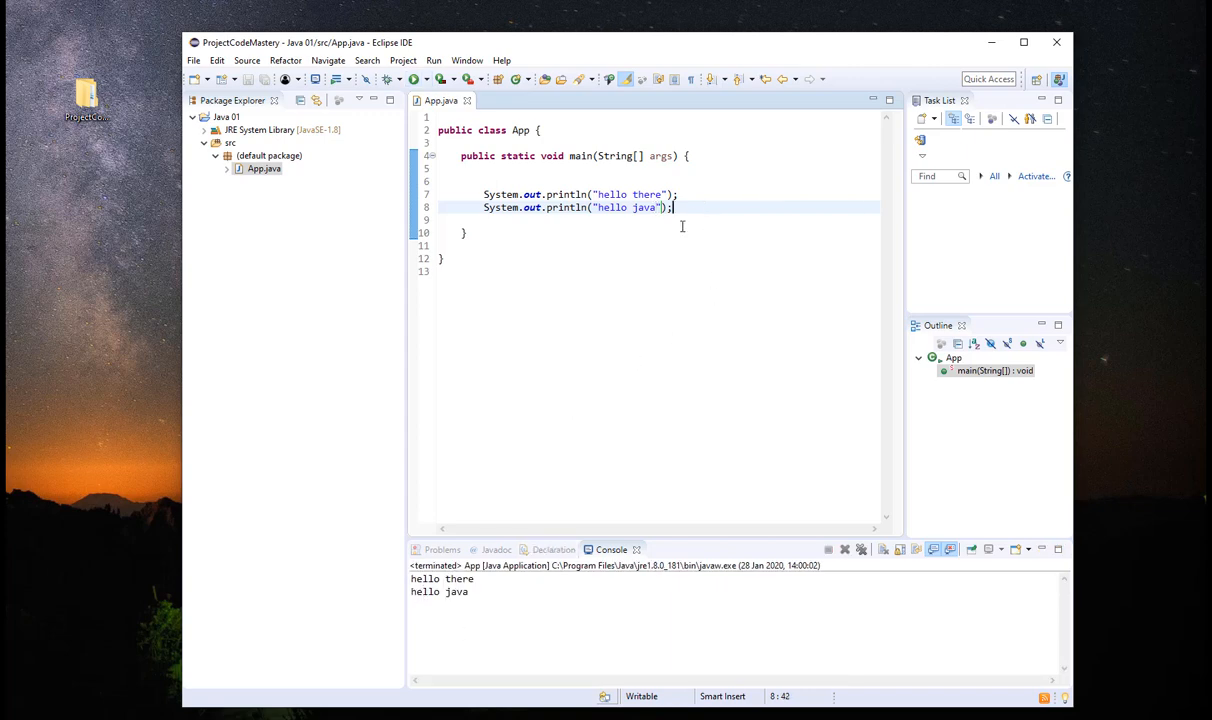
pyautogui.moveTo(528, 284)
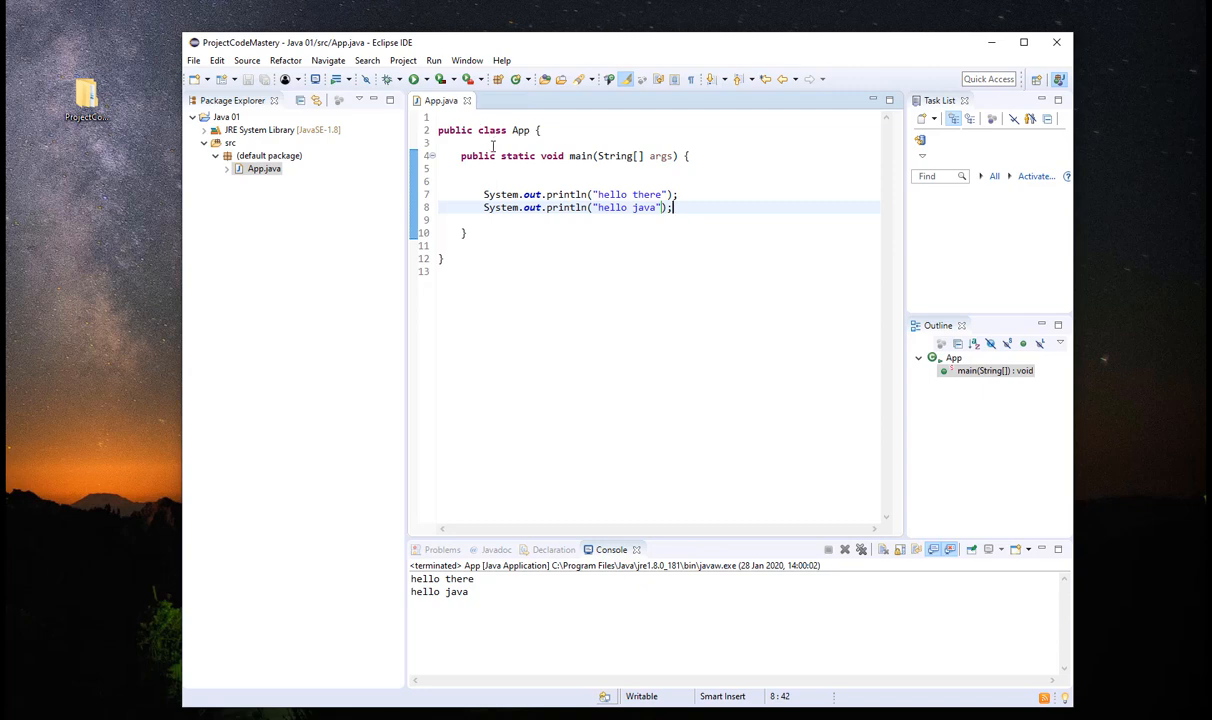
pyautogui.moveTo(520, 130)
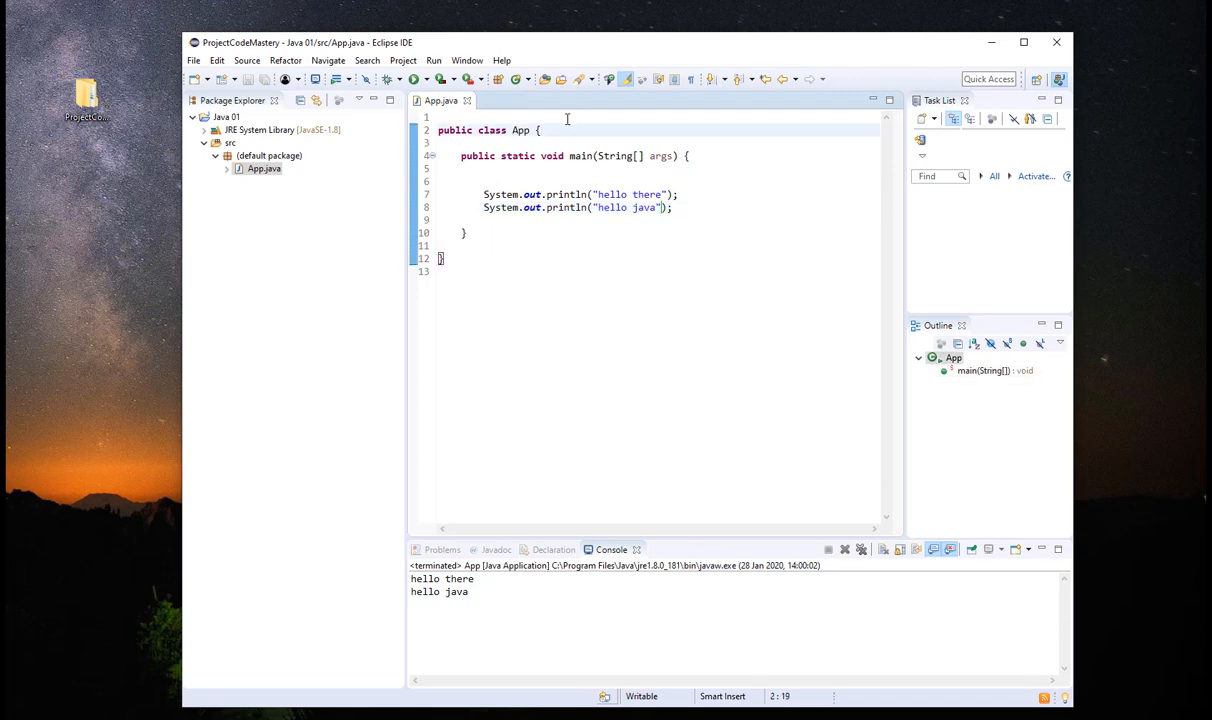
pyautogui.moveTo(834, 236)
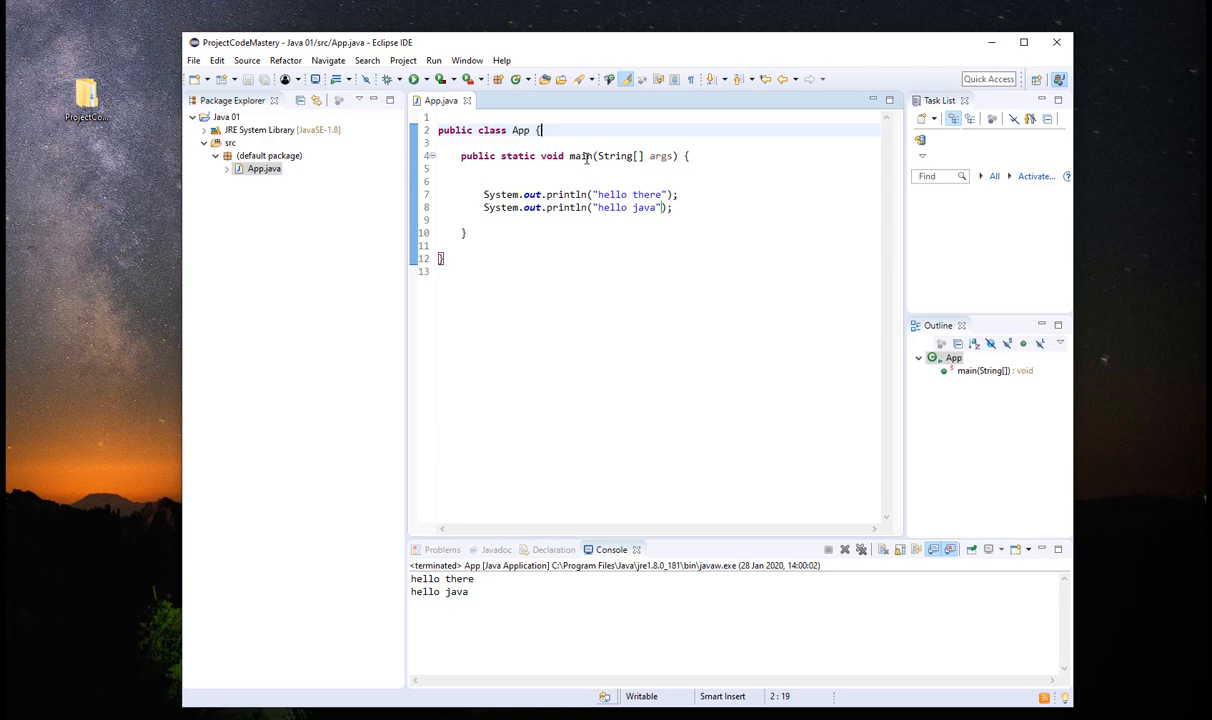
pyautogui.moveTo(730, 268)
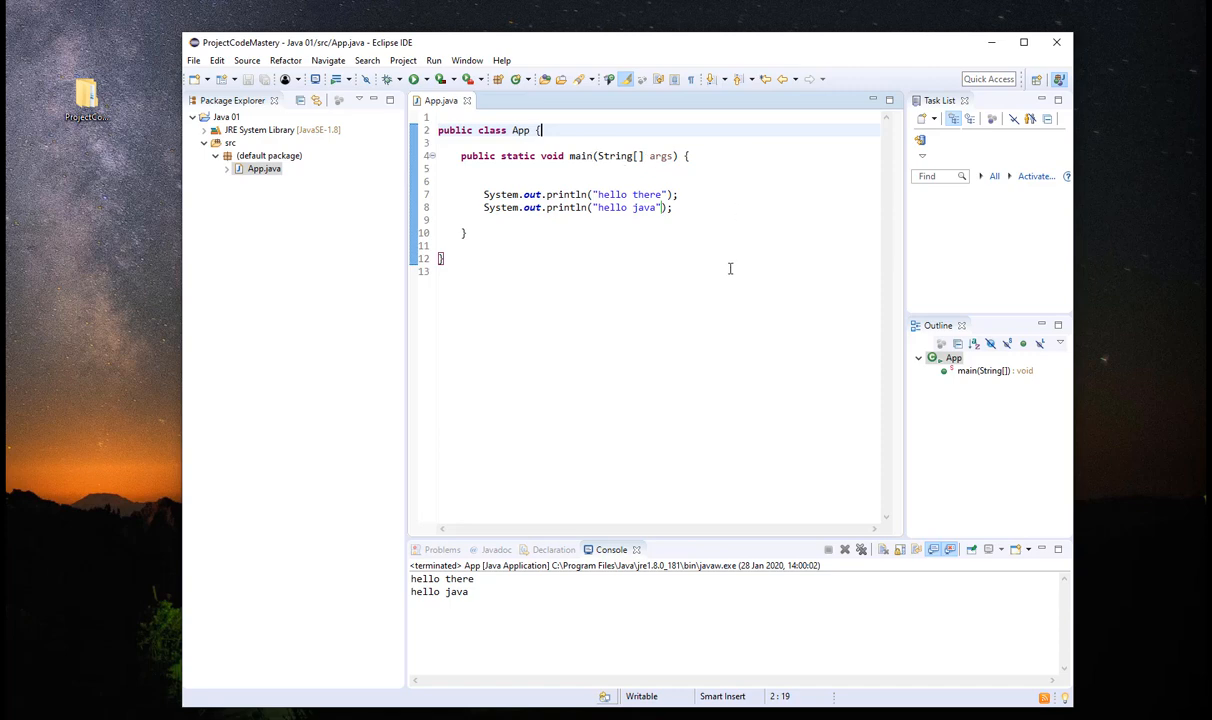
pyautogui.moveTo(716, 260)
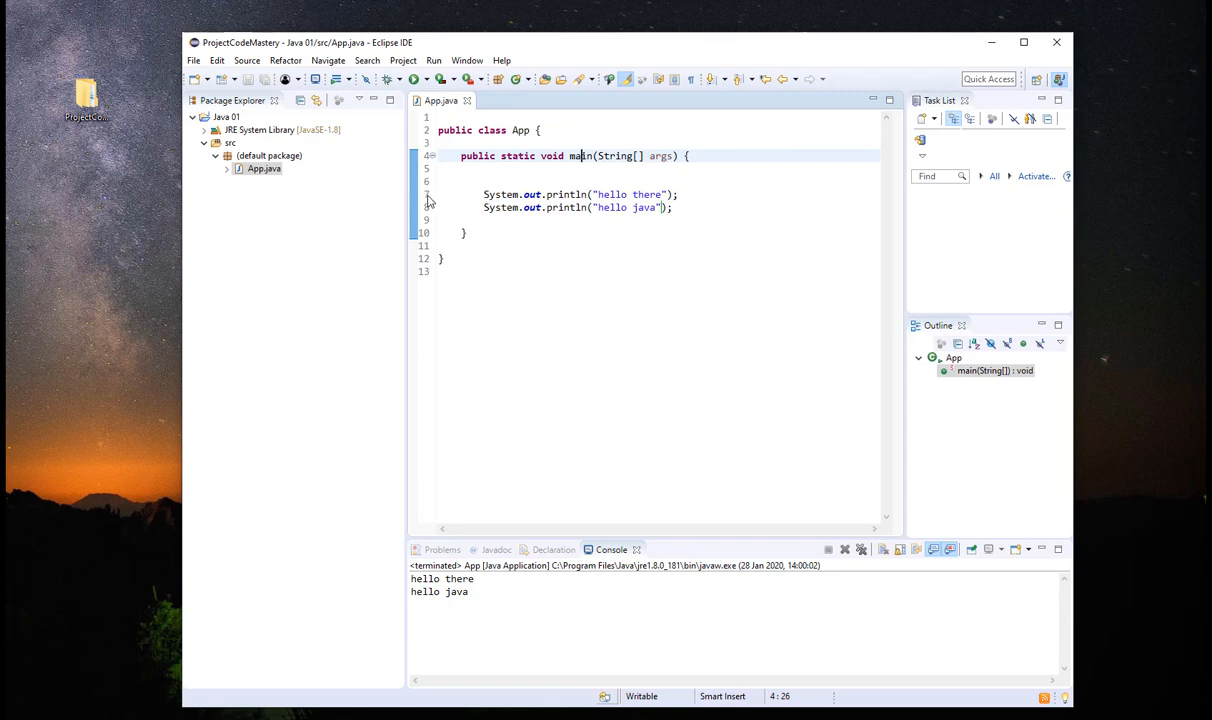
pyautogui.click(554, 272)
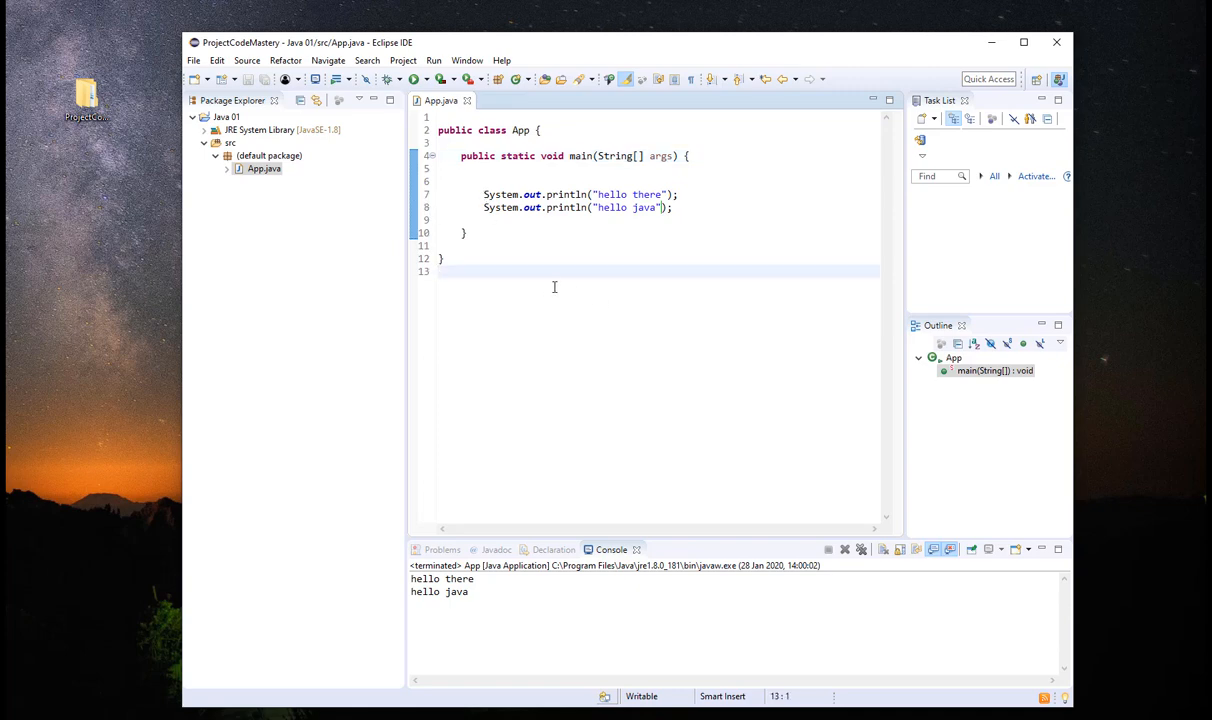